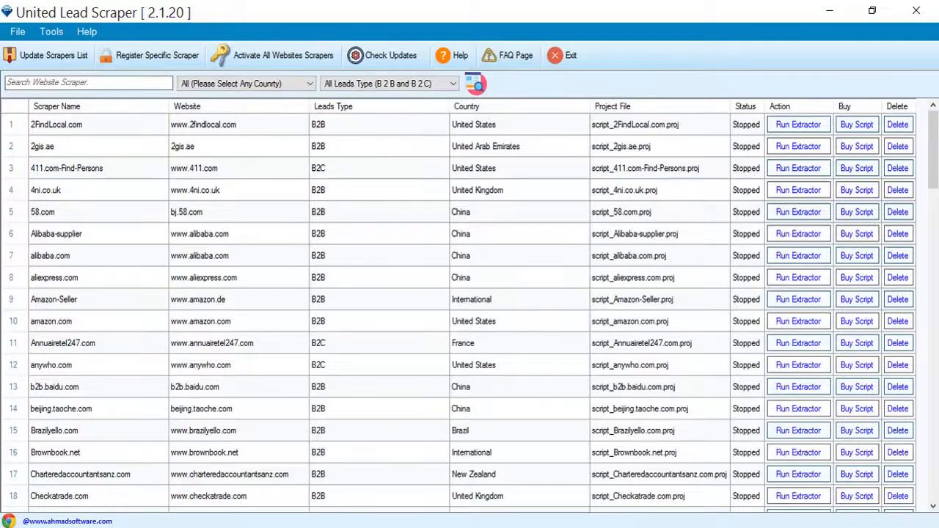
- Filter the scraper list by 'local' and open the local.ch scraper project
type("local")
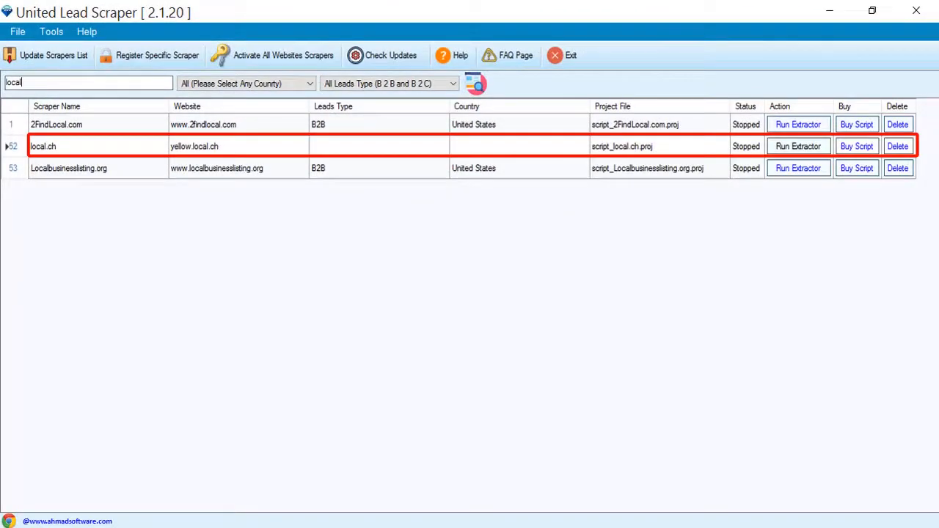
left_click(799, 146)
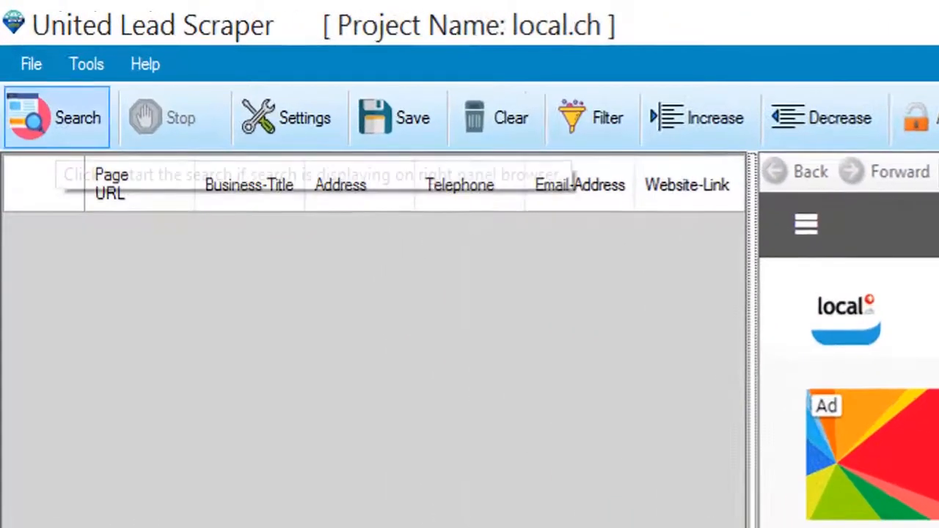
left_click(56, 117)
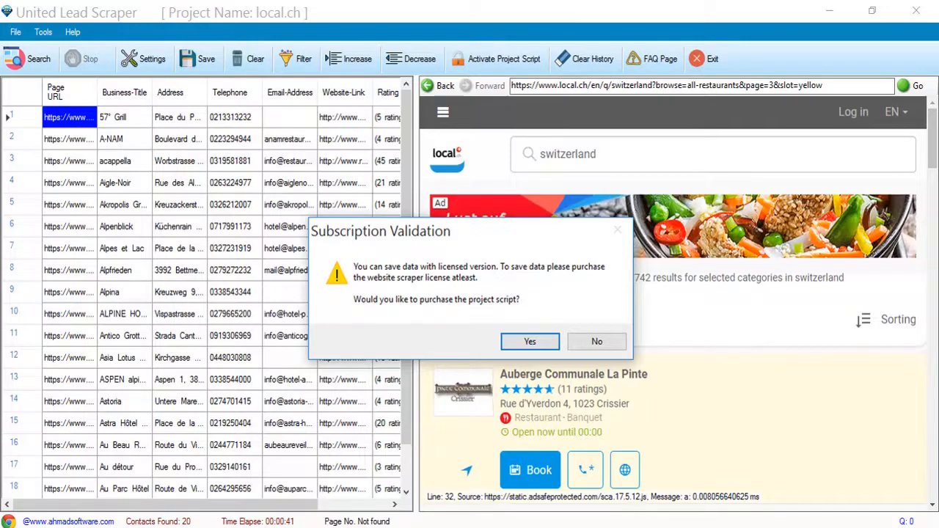
- Decline the subscription offer, keeping the 20 scraped local.ch restaurant leads
left_click(595, 340)
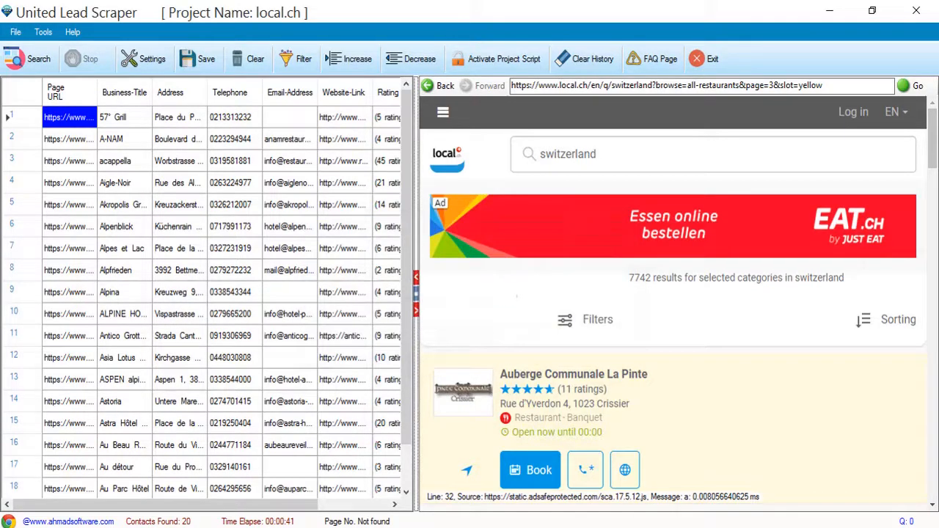